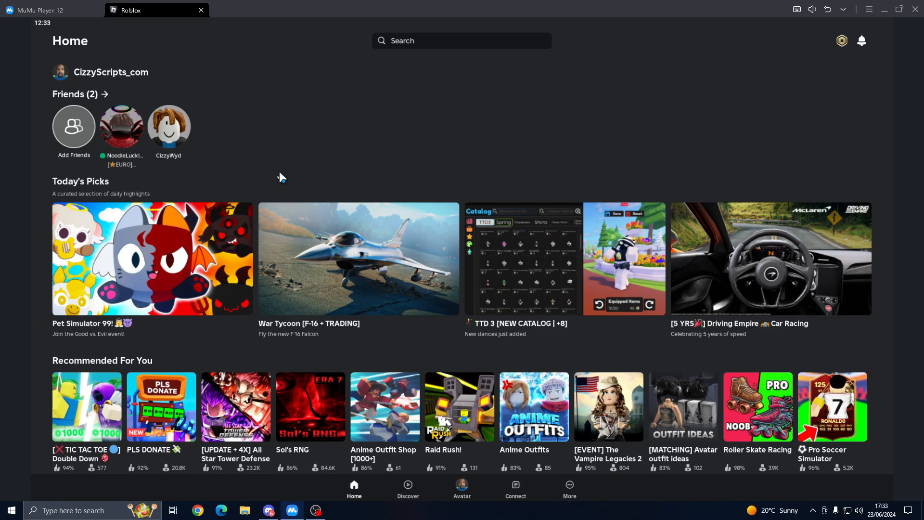
pyautogui.moveTo(290, 164)
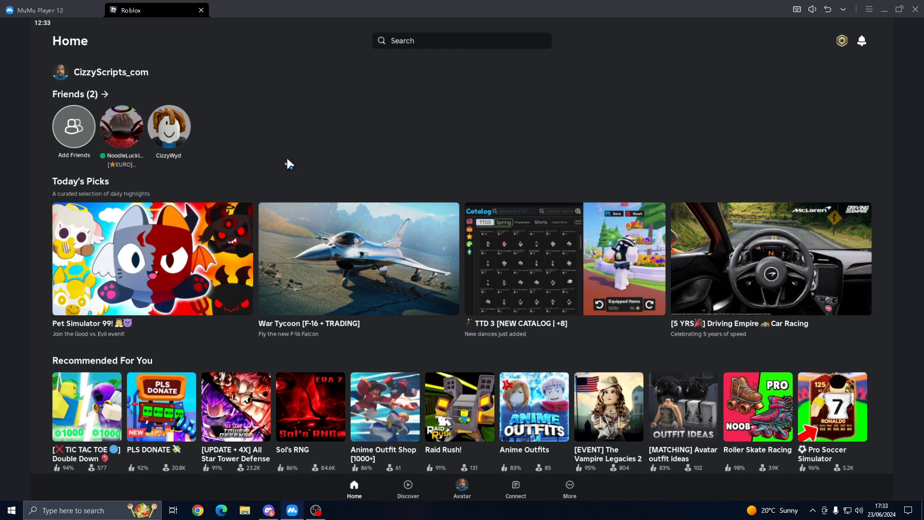
pyautogui.moveTo(280, 162)
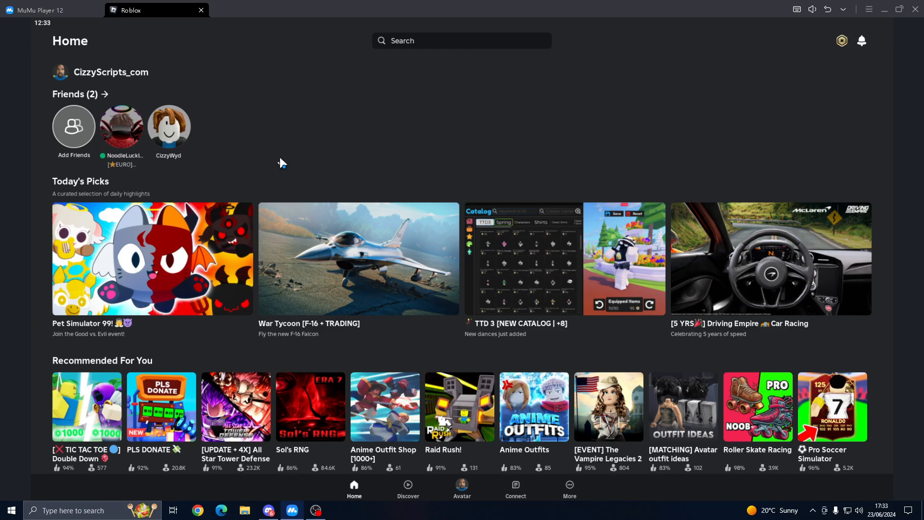
pyautogui.moveTo(142, 77)
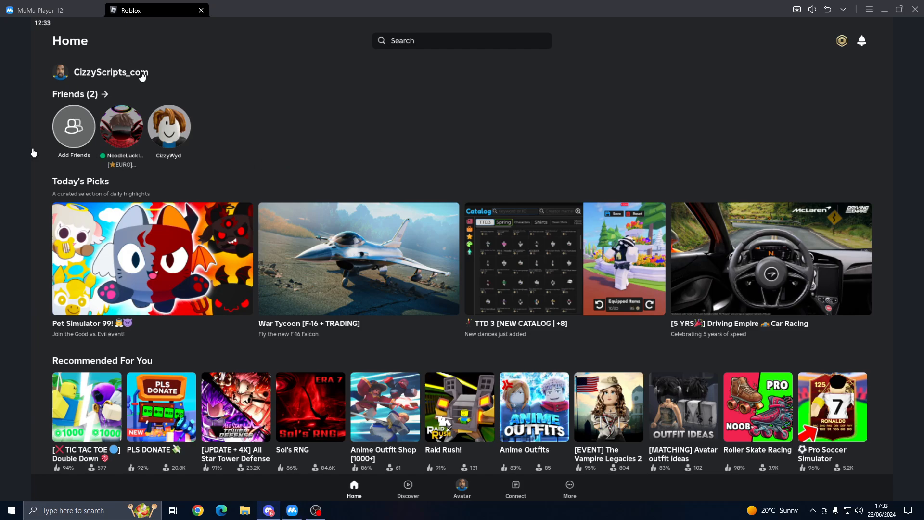
# - Show the latest bot replies in #bot-messages of Cizzy's Community, including the Fluxus key
pyautogui.click(267, 511)
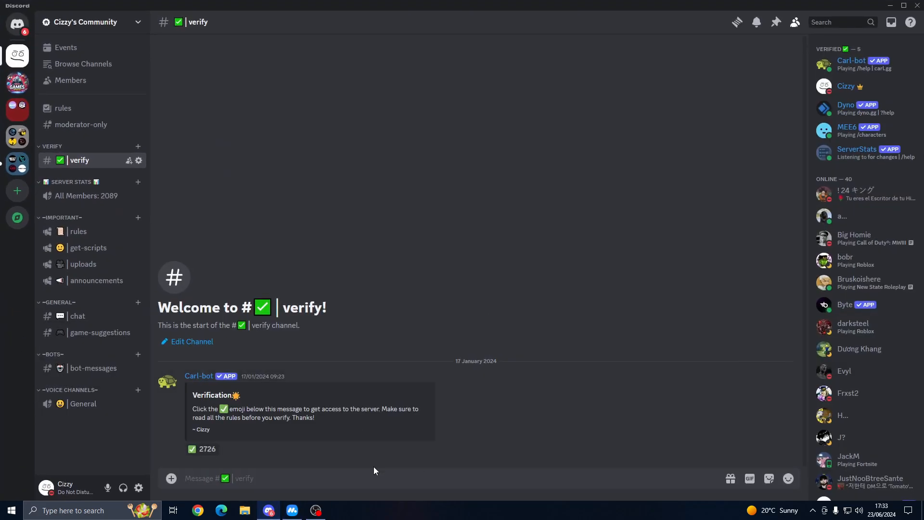
pyautogui.moveTo(104, 368)
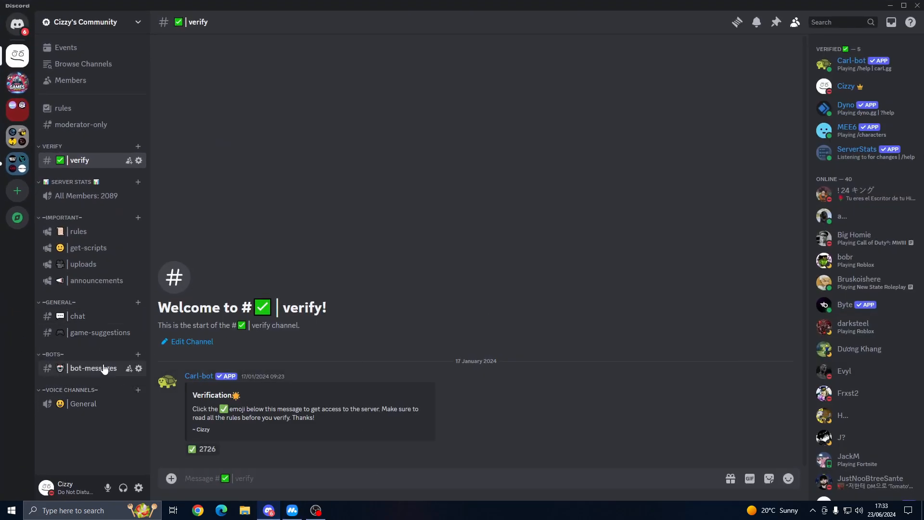
pyautogui.click(93, 368)
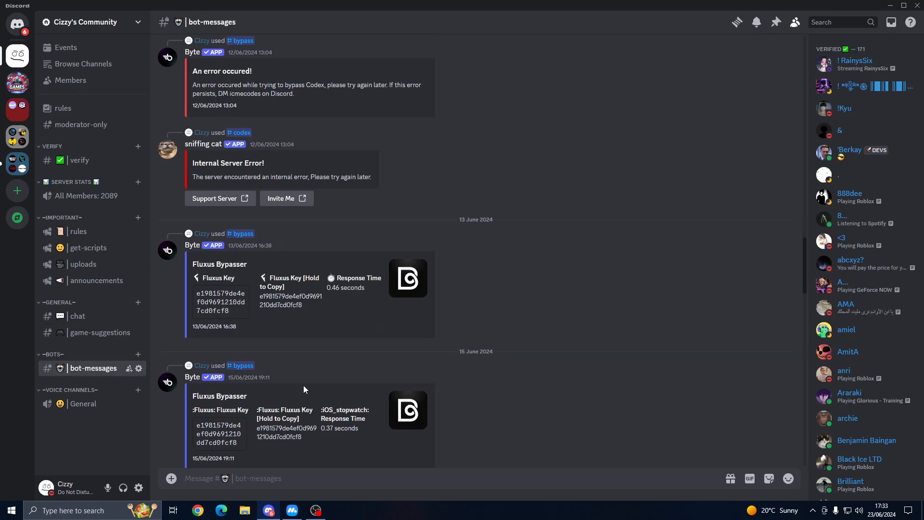
pyautogui.scroll(-3)
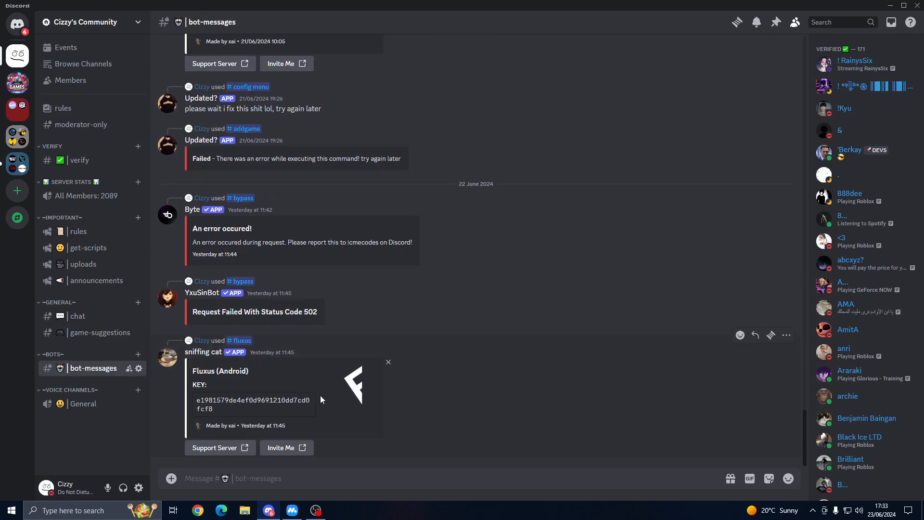
# - Bring up the slash-command picker in the #bot-messages message box
pyautogui.write('/')
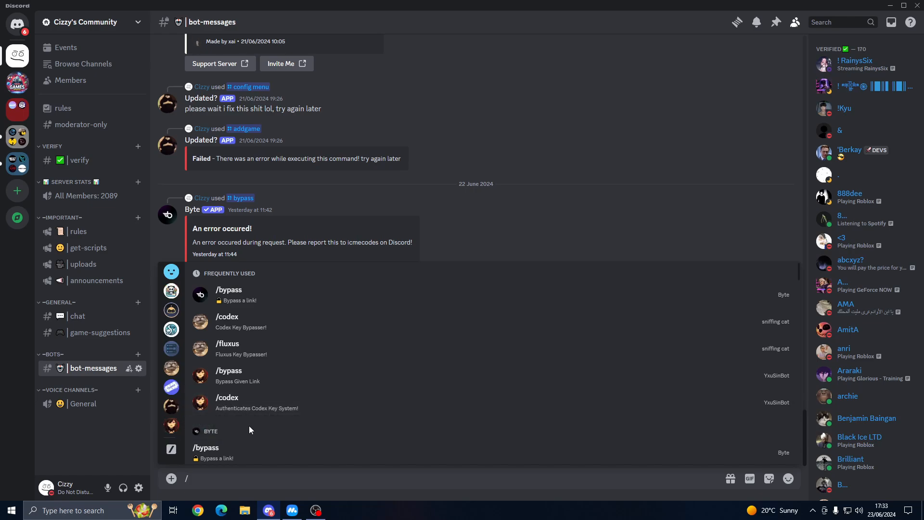
pyautogui.moveTo(290, 412)
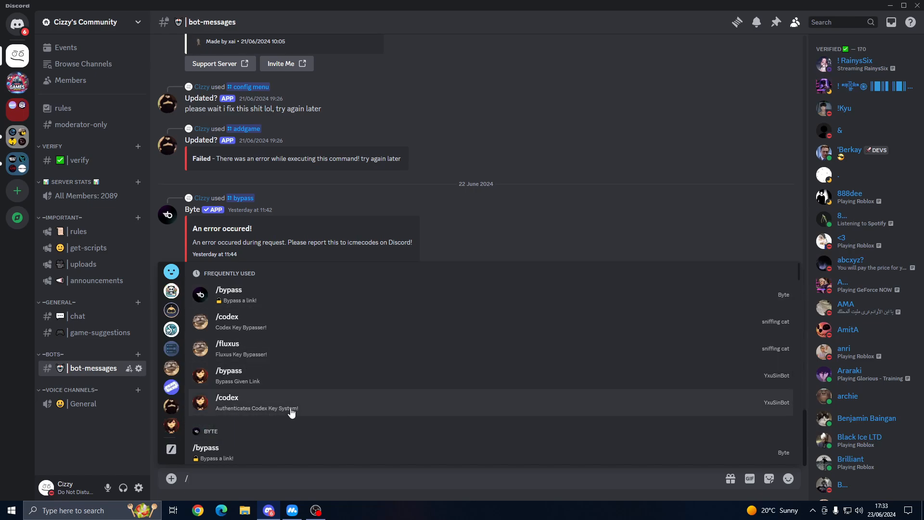
pyautogui.moveTo(293, 387)
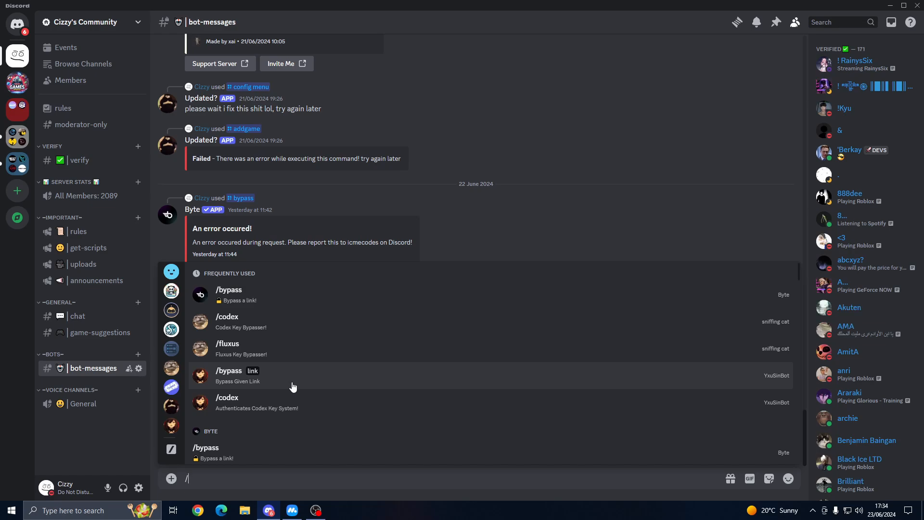
pyautogui.moveTo(753, 412)
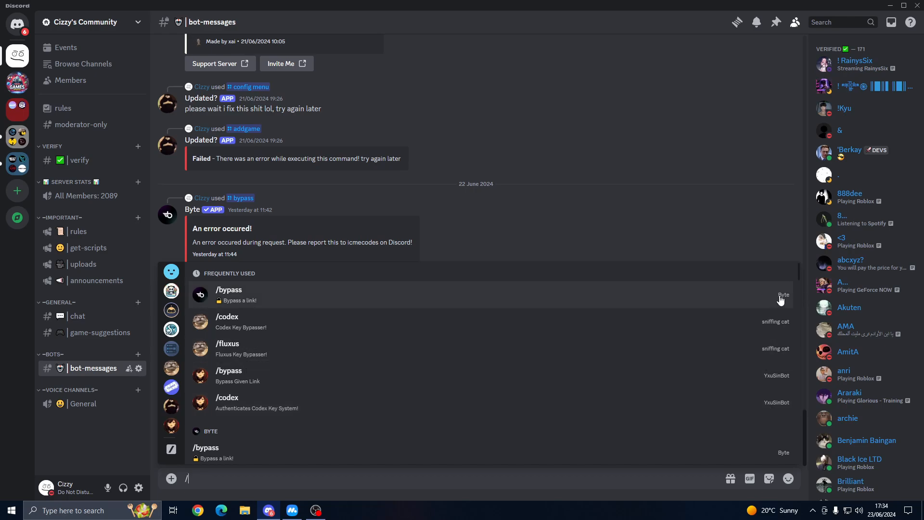
pyautogui.moveTo(429, 380)
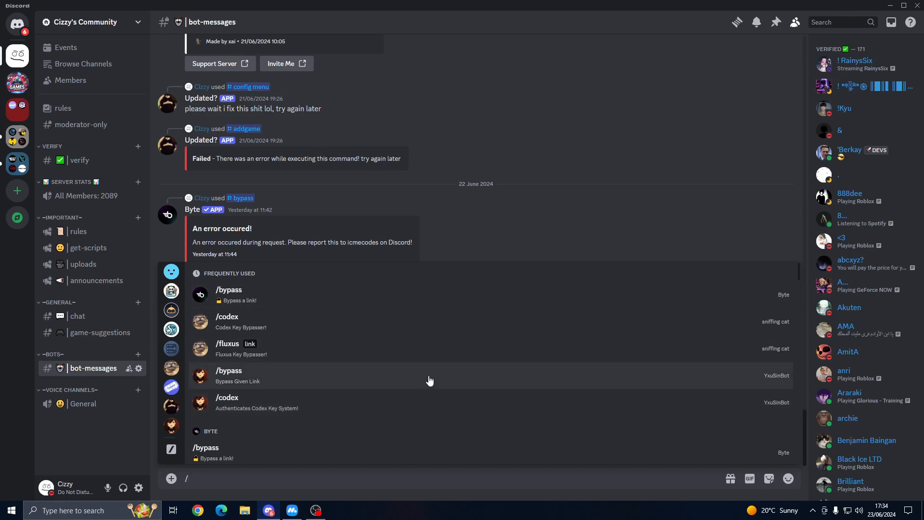
pyautogui.moveTo(265, 357)
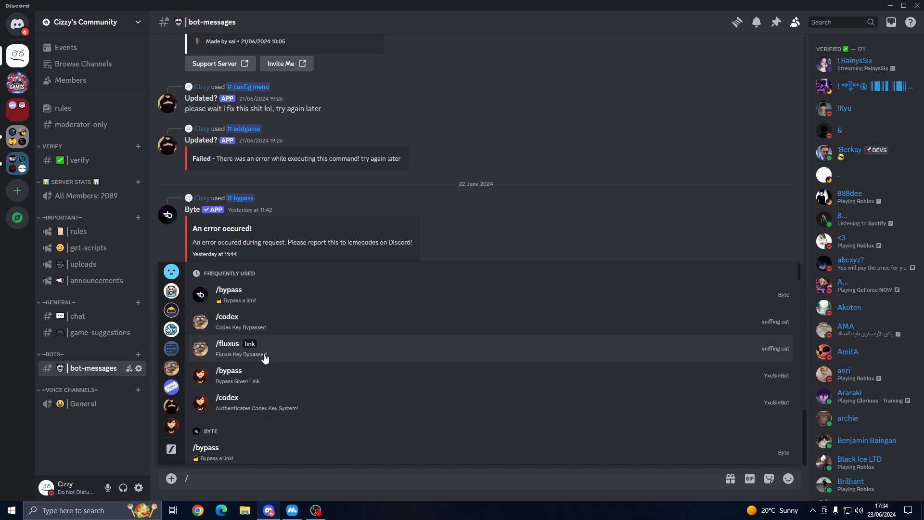
pyautogui.moveTo(241, 383)
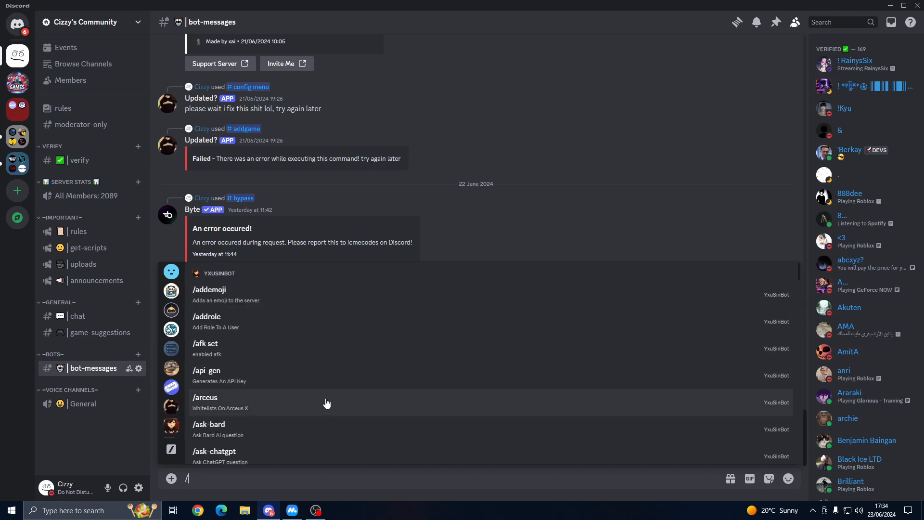
# - Scroll the command list past YxuSinBot to the sniffing cat bypasser commands such as /fluxus
pyautogui.scroll(-3)
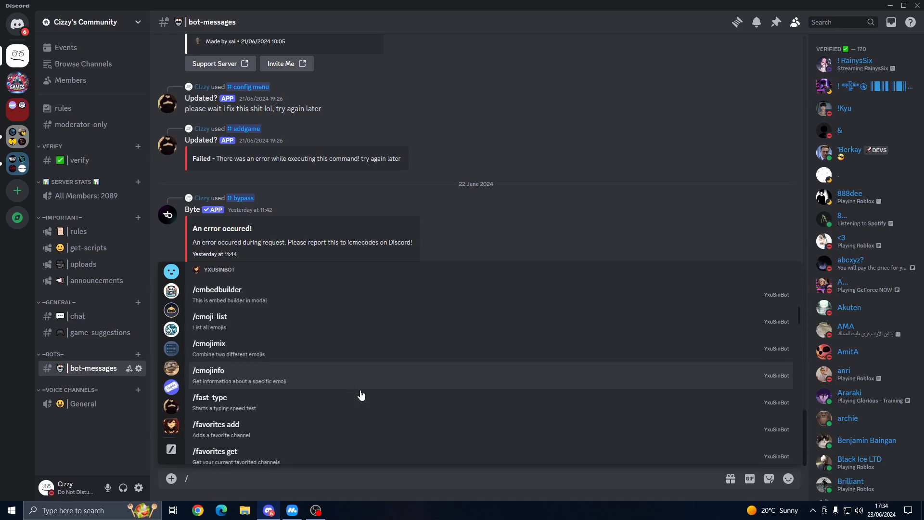
pyautogui.scroll(-3)
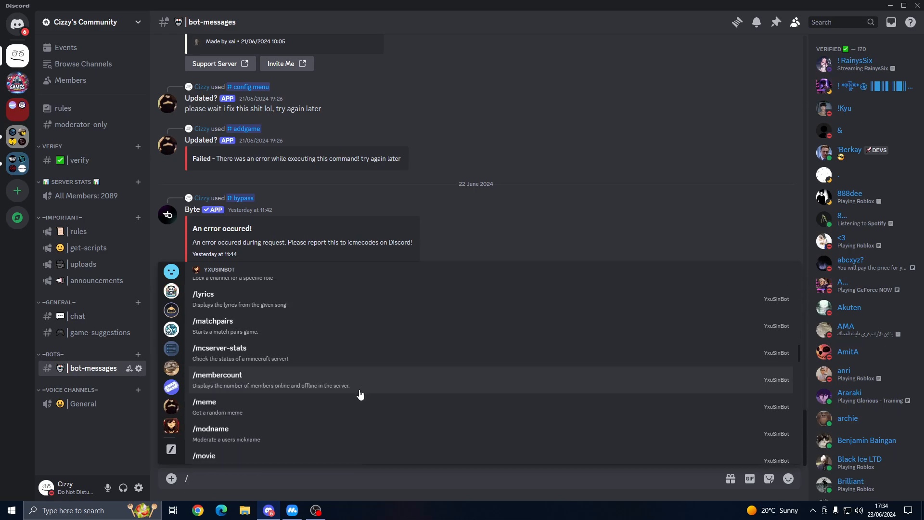
pyautogui.scroll(-3)
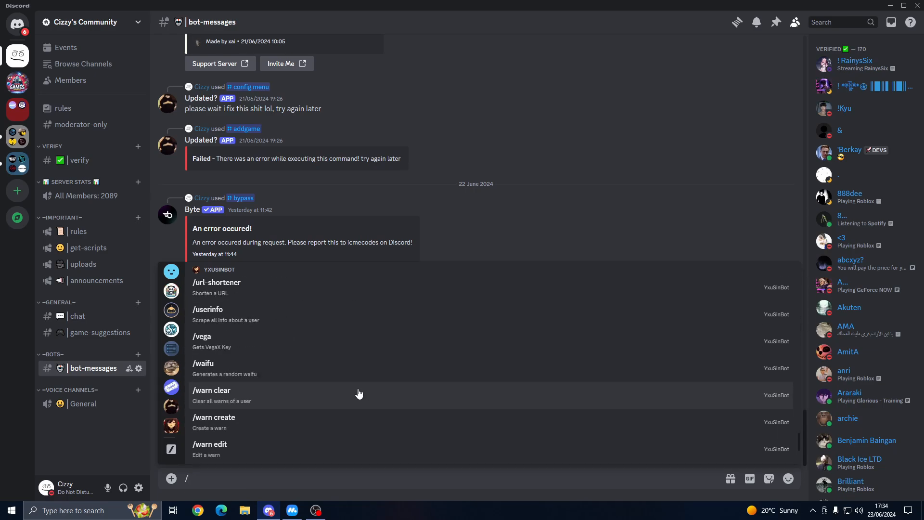
pyautogui.scroll(-3)
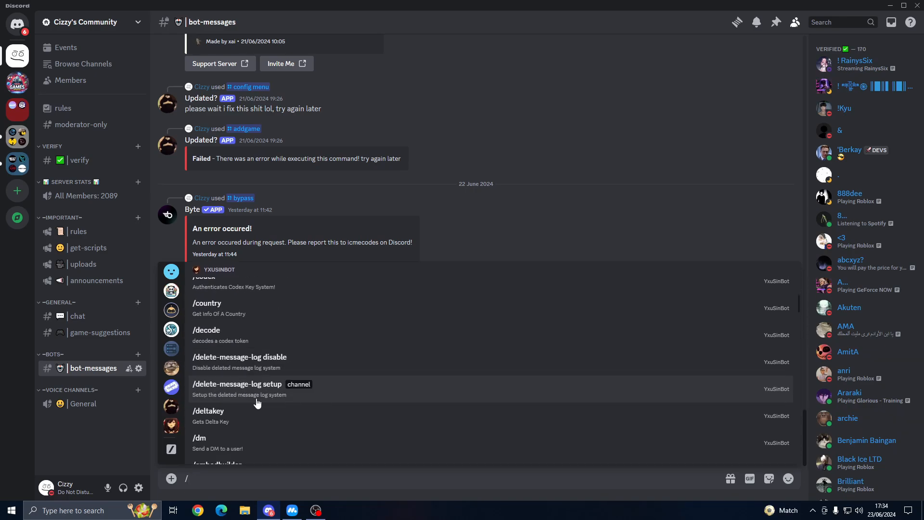
pyautogui.scroll(-3)
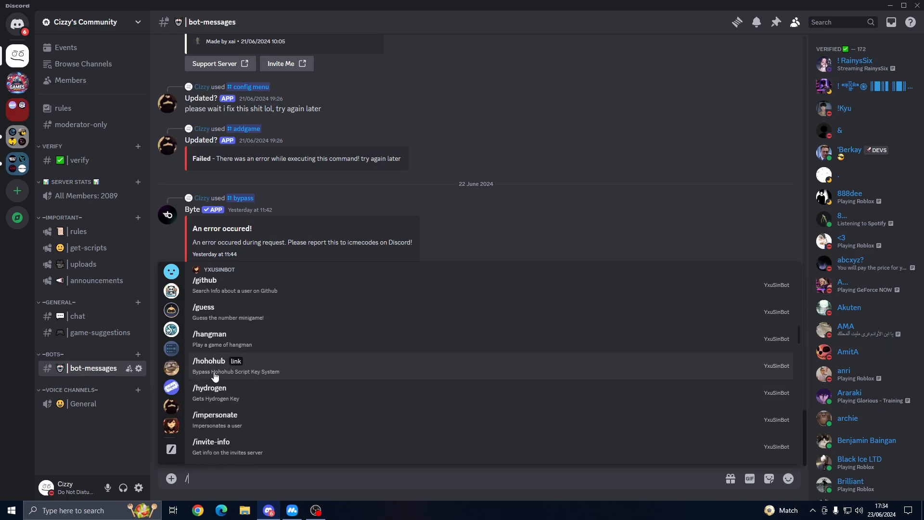
pyautogui.moveTo(329, 410)
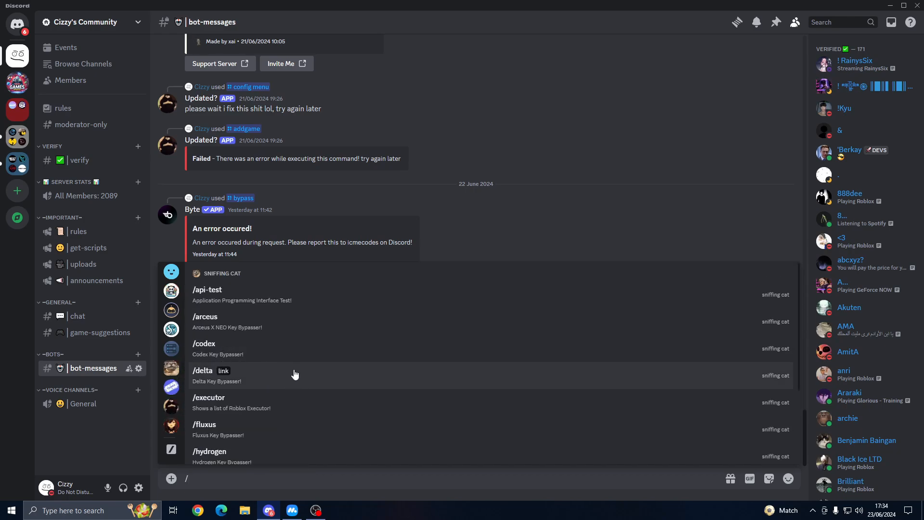
pyautogui.moveTo(325, 344)
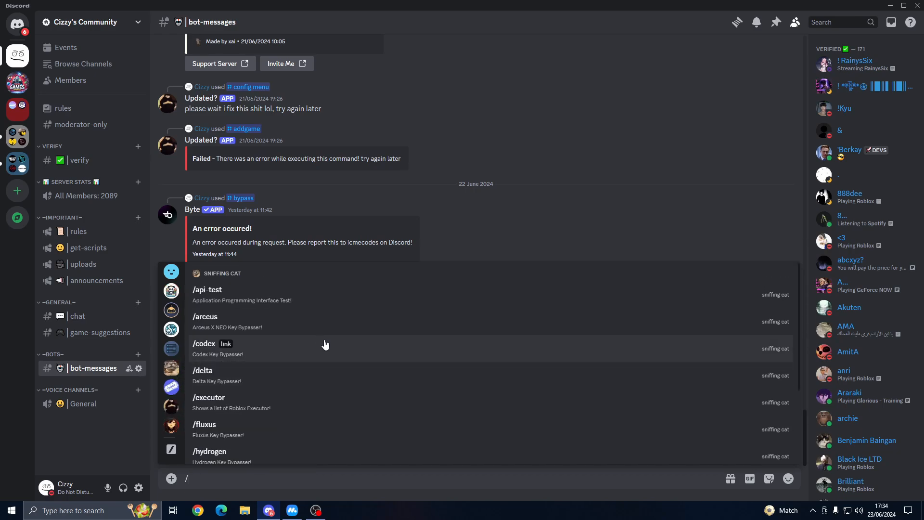
pyautogui.scroll(-3)
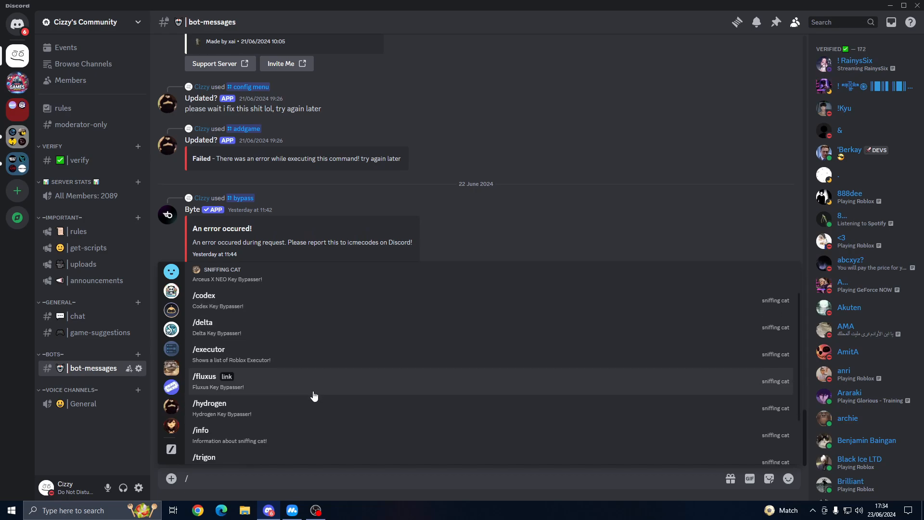
pyautogui.scroll(-3)
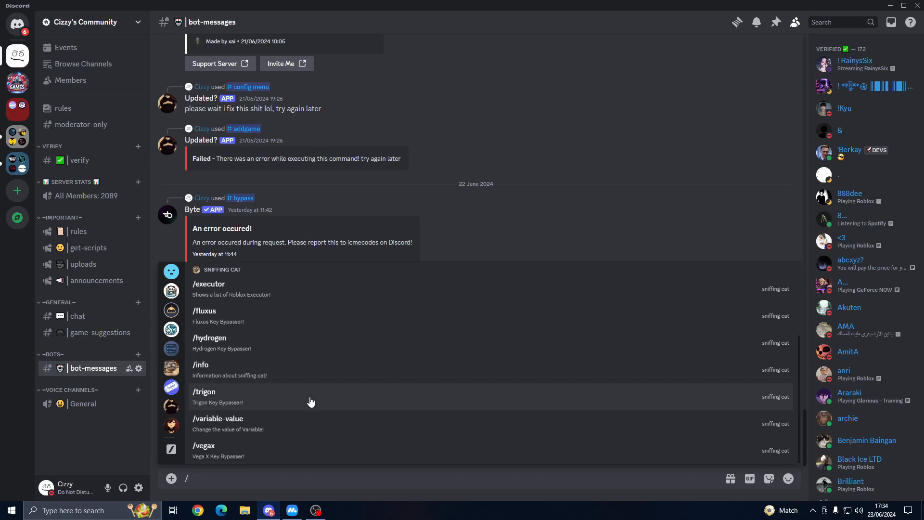
pyautogui.moveTo(211, 378)
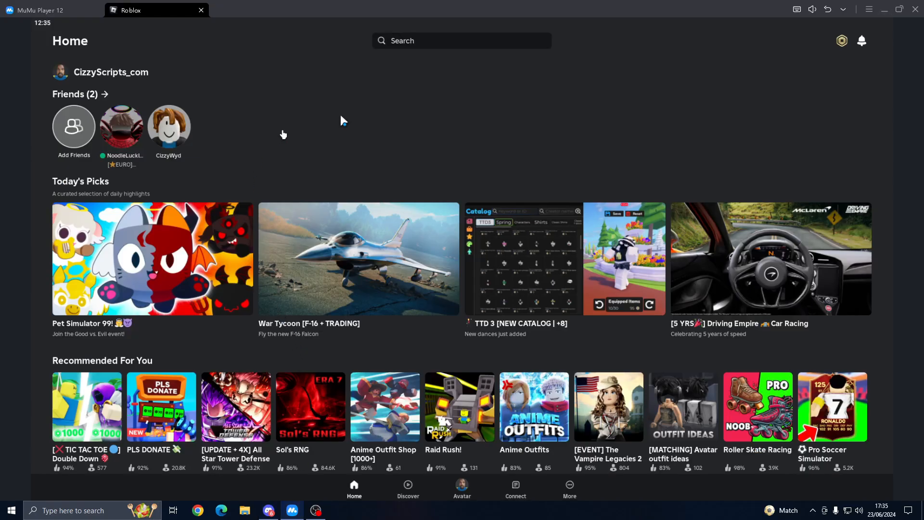
# - Start Pet Simulator 99 in the emulator and dismiss the What's New announcement
pyautogui.scroll(-3)
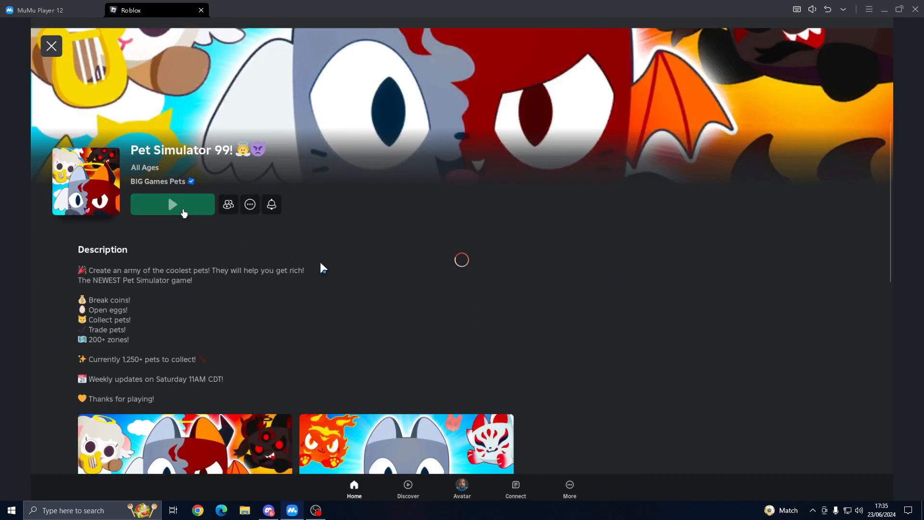
pyautogui.click(172, 204)
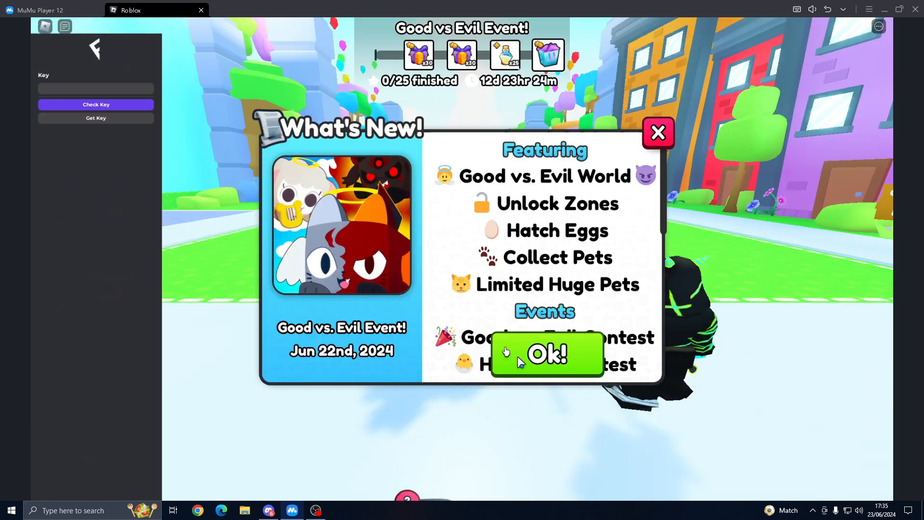
pyautogui.click(546, 355)
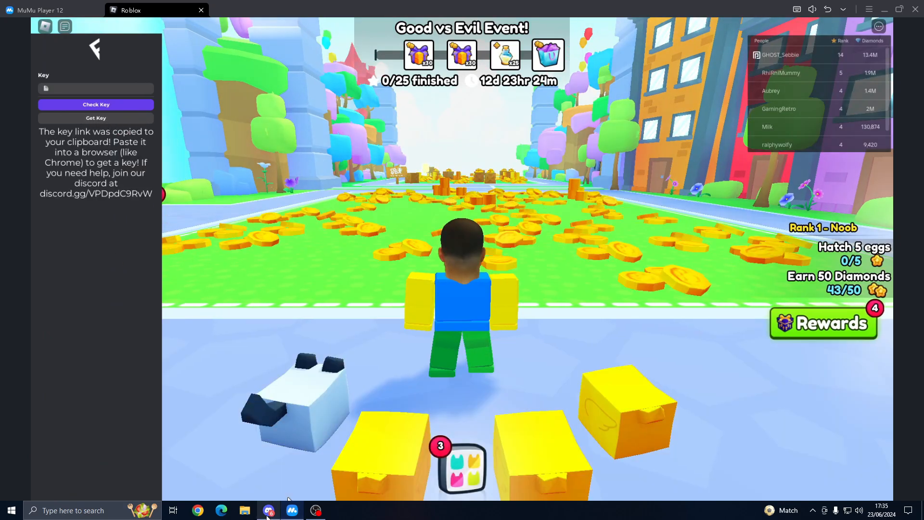
# - Send the sniffing cat /fluxus command with the copied key link
pyautogui.click(268, 510)
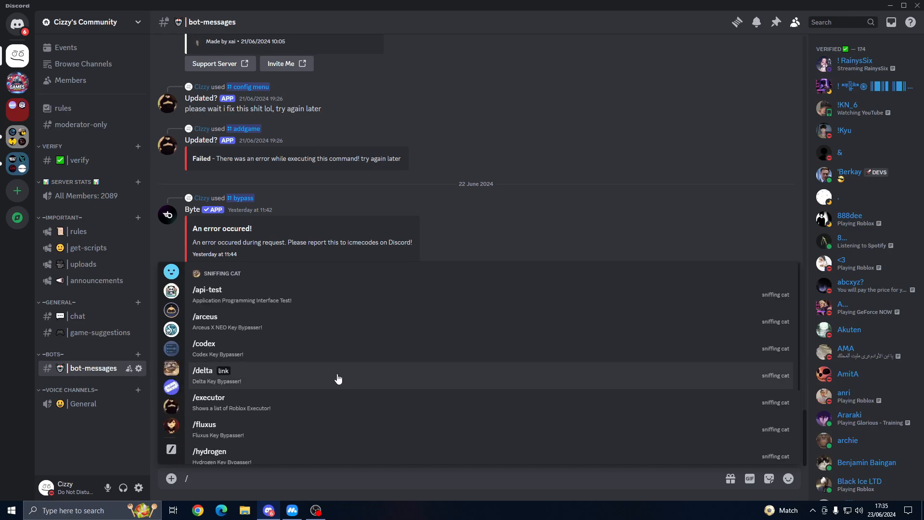
pyautogui.moveTo(333, 377)
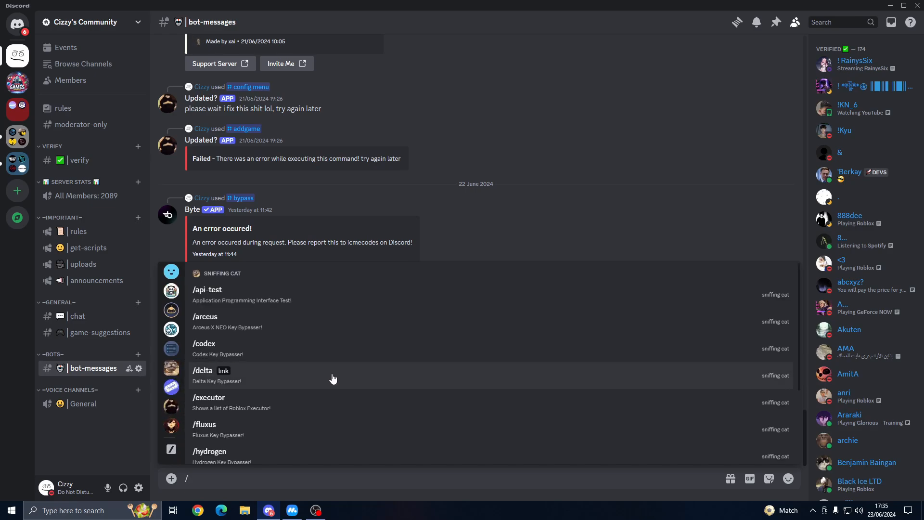
pyautogui.moveTo(294, 404)
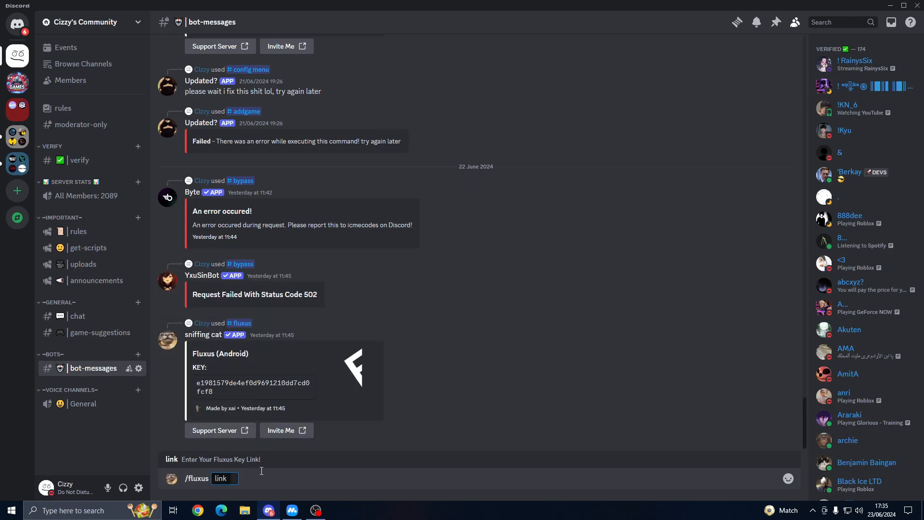
pyautogui.press('Enter')
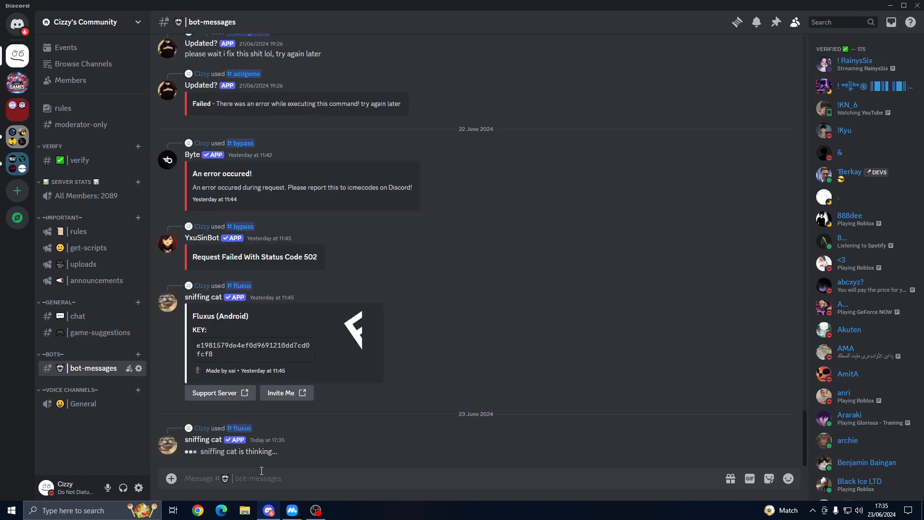
pyautogui.moveTo(288, 472)
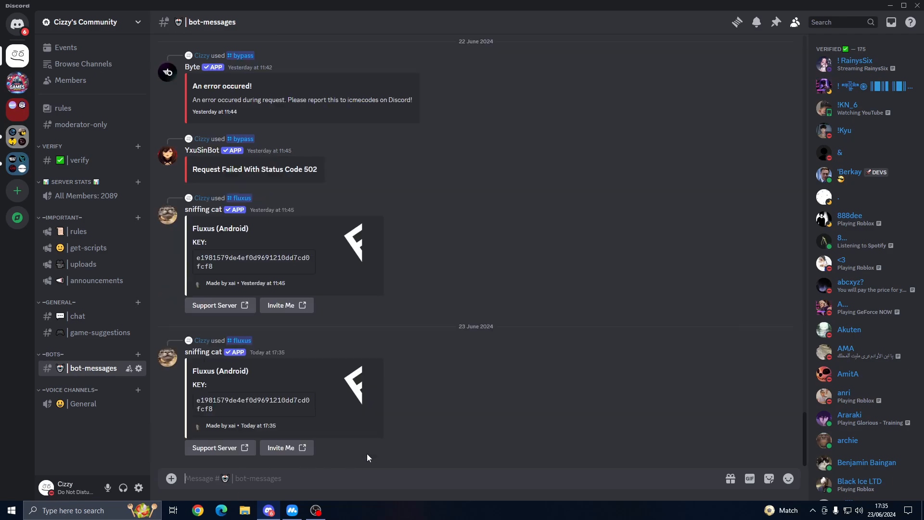
pyautogui.moveTo(322, 439)
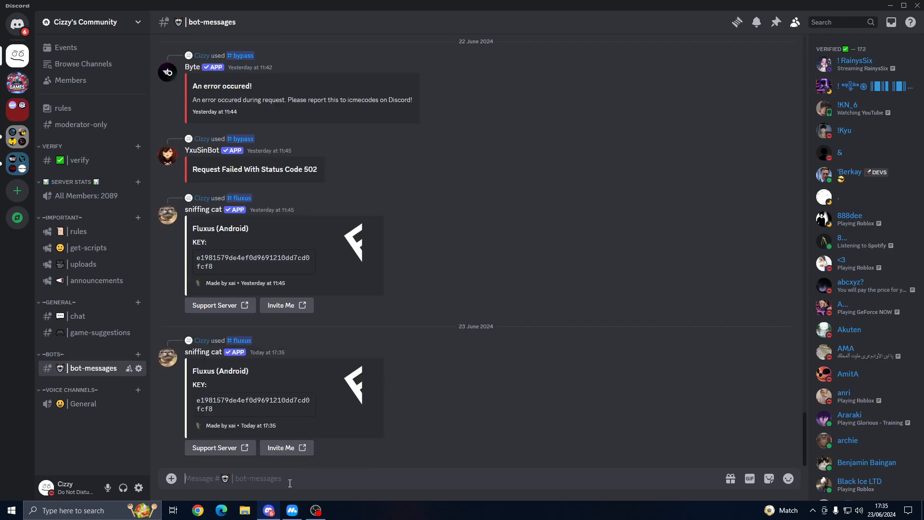
# - Run /bypass and submit the key link to the Byte Bypasser
pyautogui.write('/bypass')
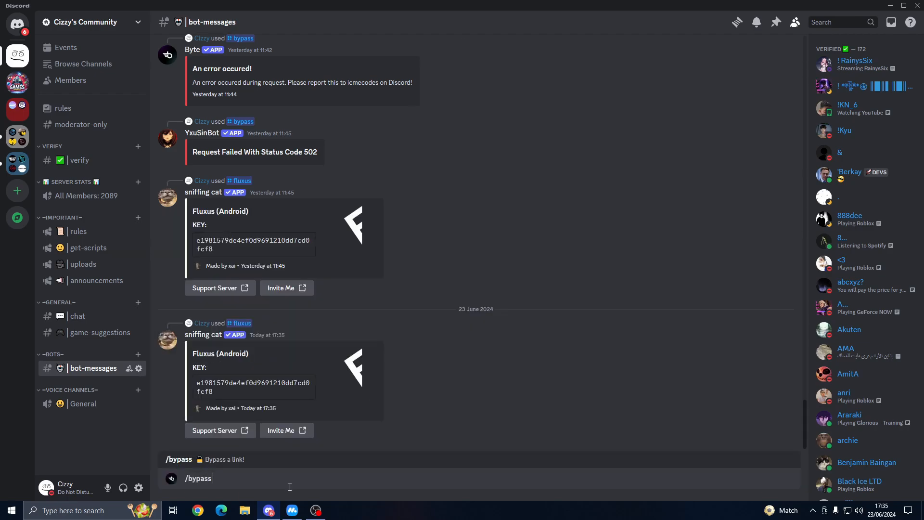
pyautogui.press('Enter')
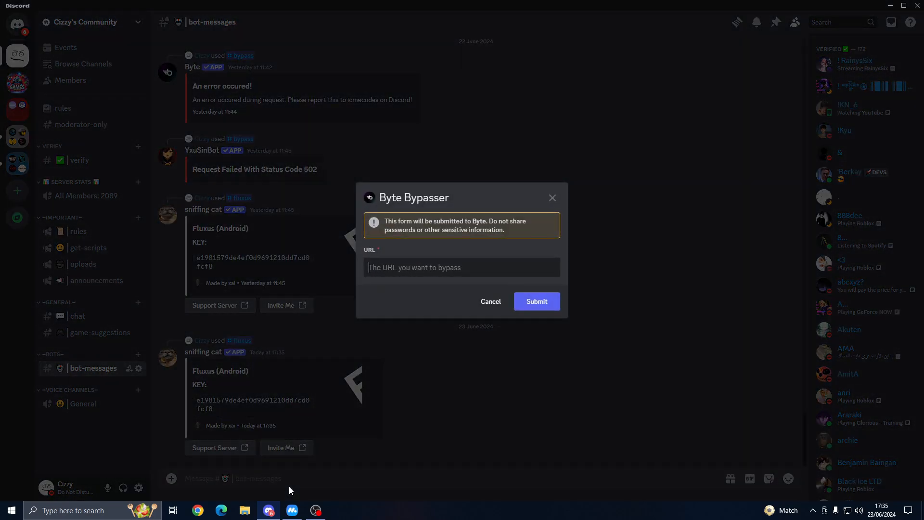
pyautogui.click(538, 301)
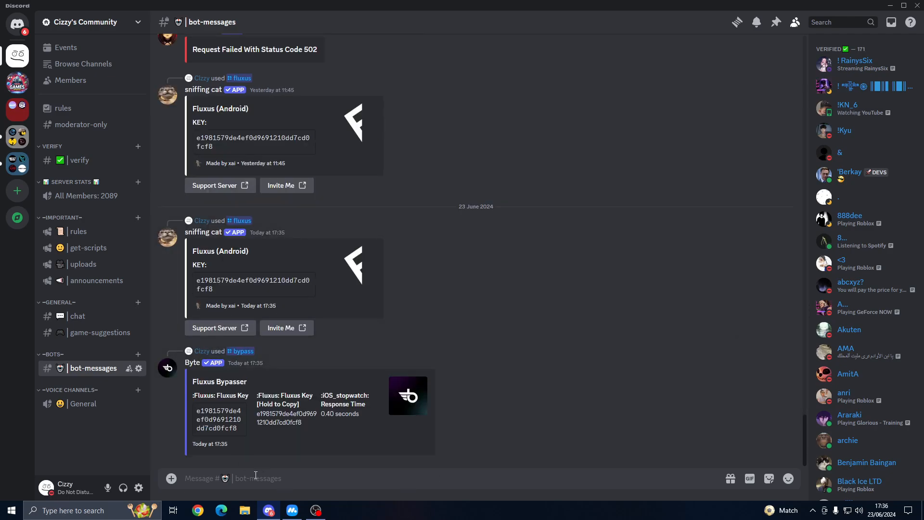
# - Dismiss the did-not-respond error and select the returned Fluxus Android key to copy it
pyautogui.write('/')
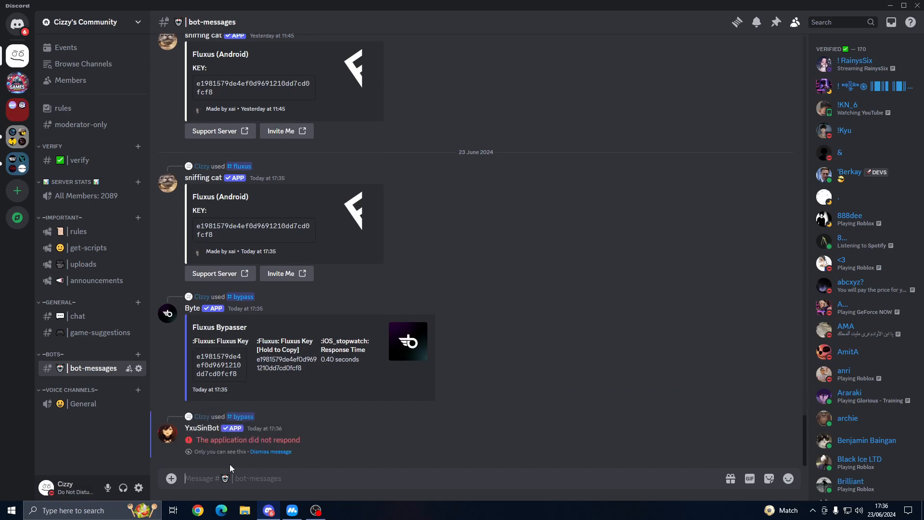
pyautogui.moveTo(278, 454)
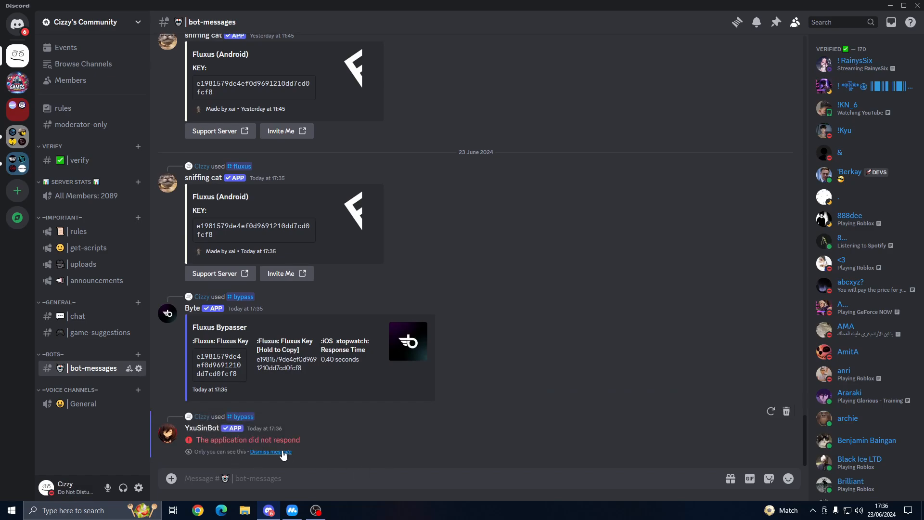
pyautogui.click(270, 451)
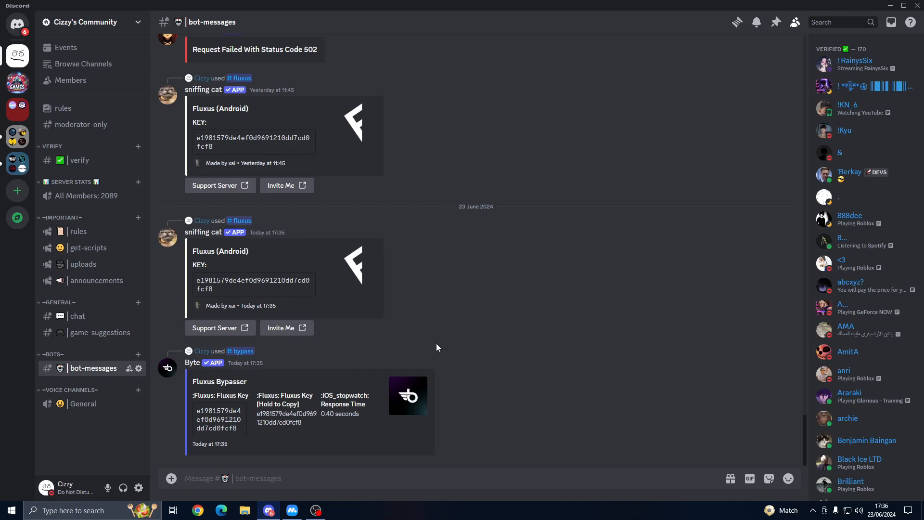
pyautogui.moveTo(370, 314)
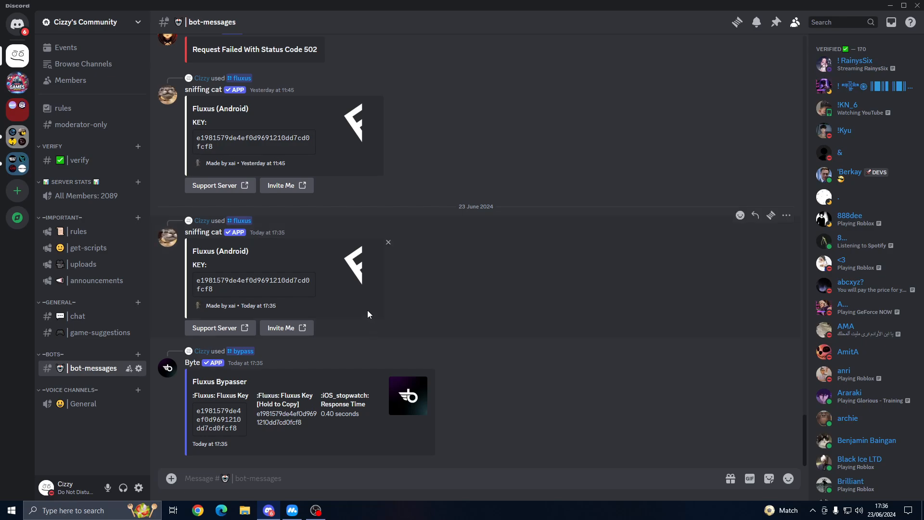
pyautogui.doubleClick(339, 414)
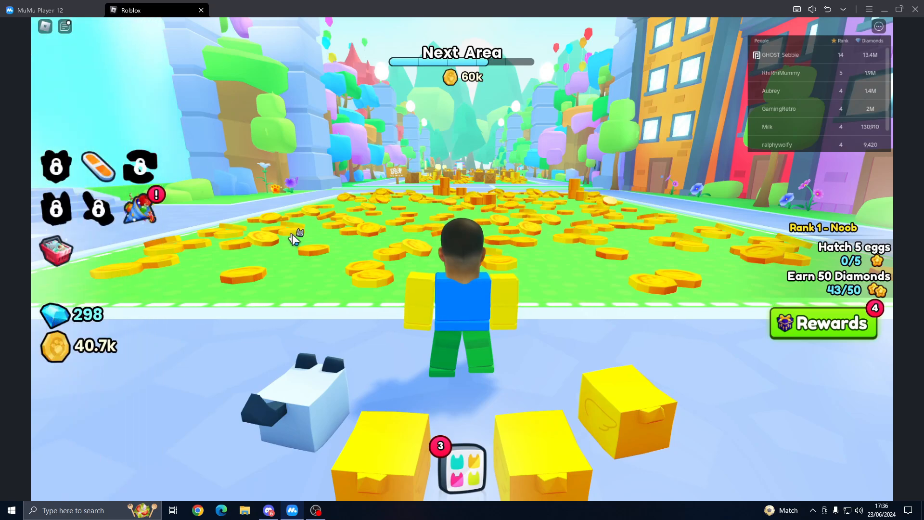
# - Show the unlocked Fluxus executor's main menu (Executor/Cloud/Console/Settings) over Pet Simulator 99
pyautogui.click(65, 26)
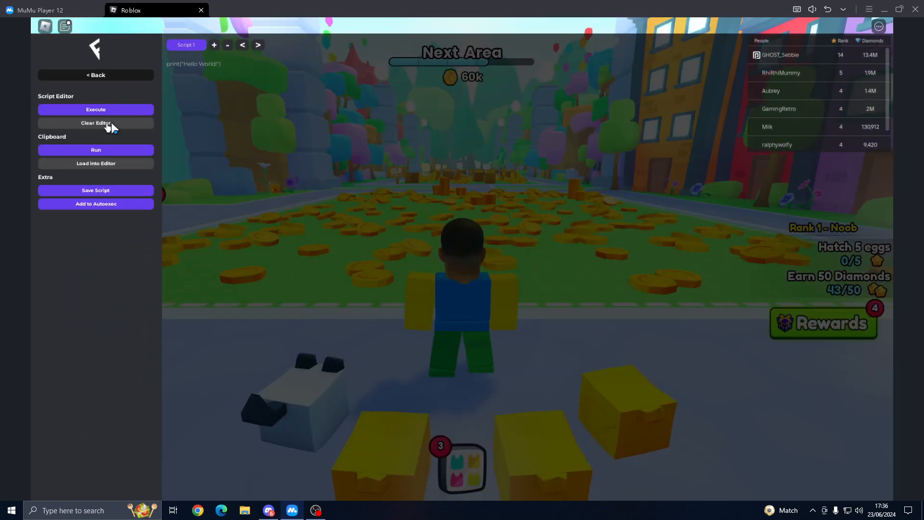
pyautogui.click(96, 75)
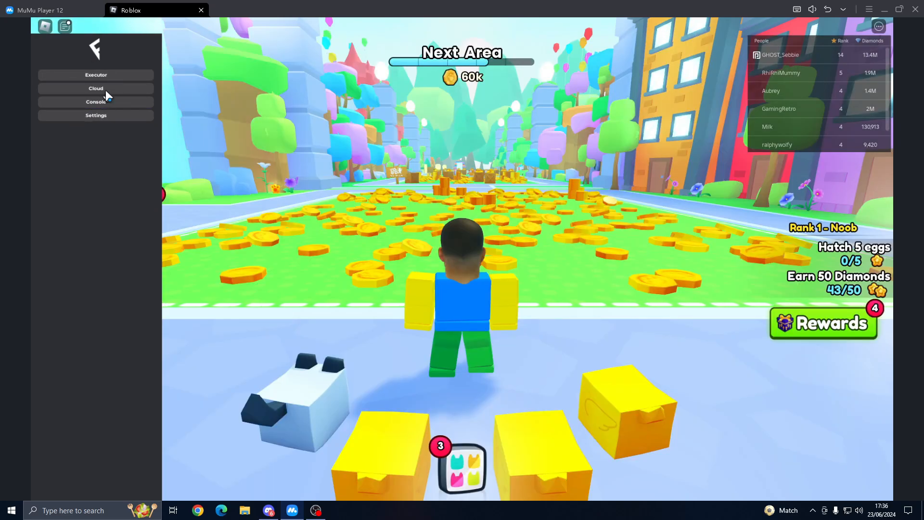